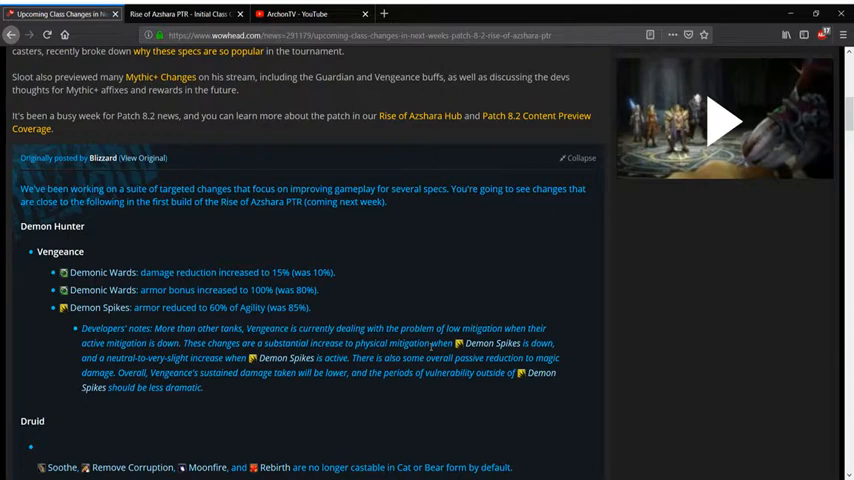
scroll(down, 3)
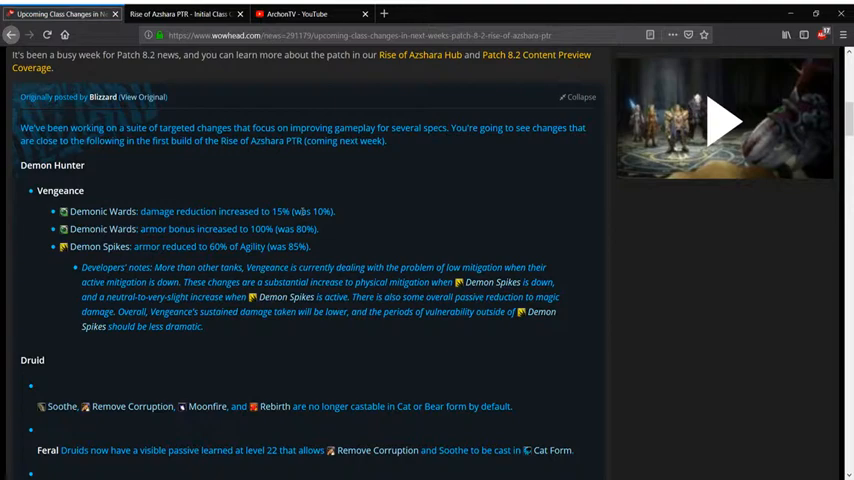
scroll(down, 3)
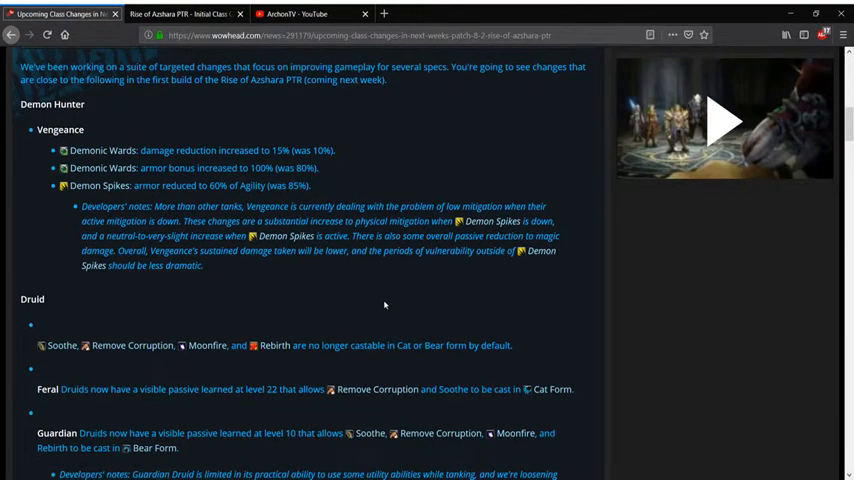
scroll(down, 3)
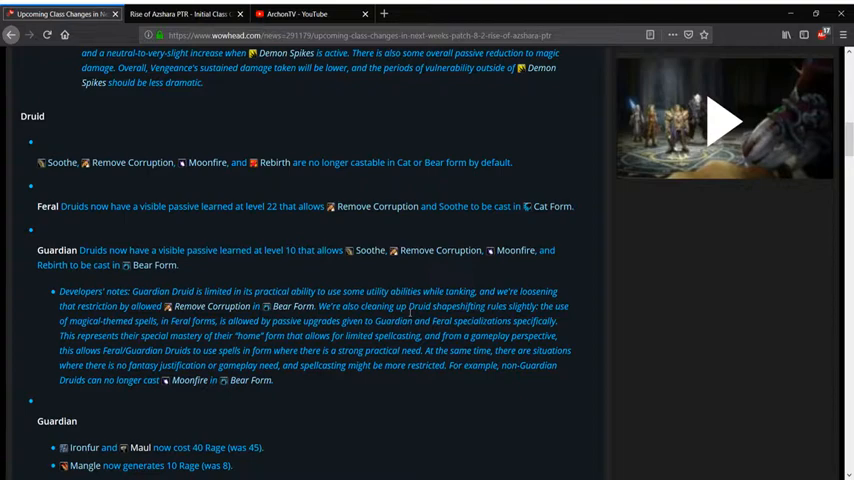
scroll(down, 3)
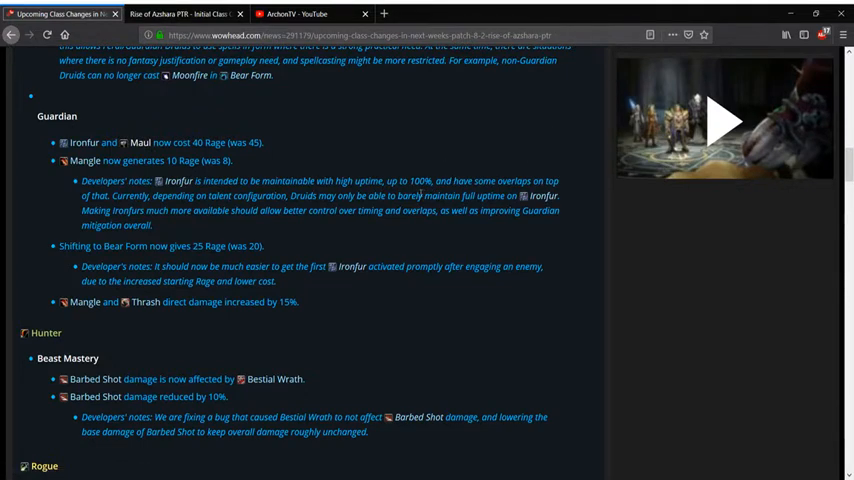
mouse_move(412, 240)
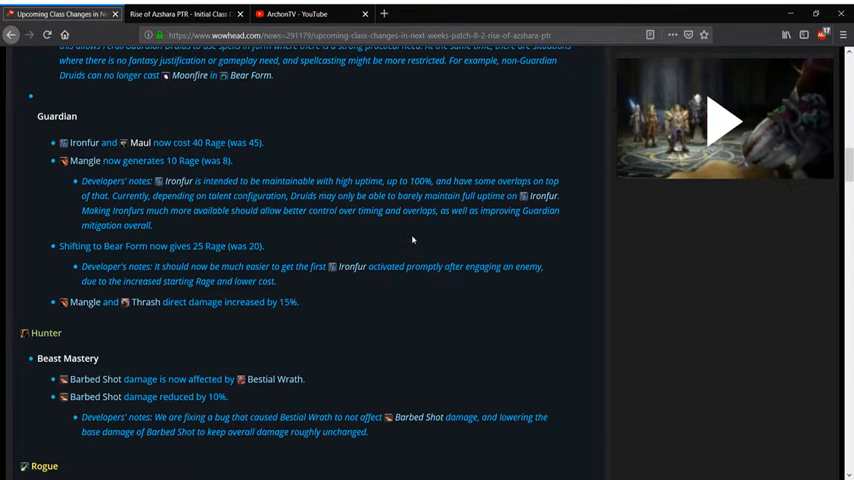
mouse_move(418, 236)
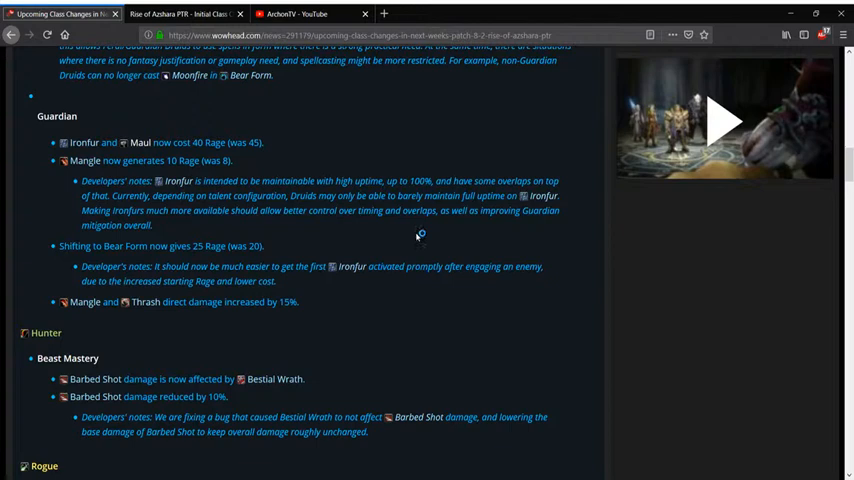
mouse_move(396, 238)
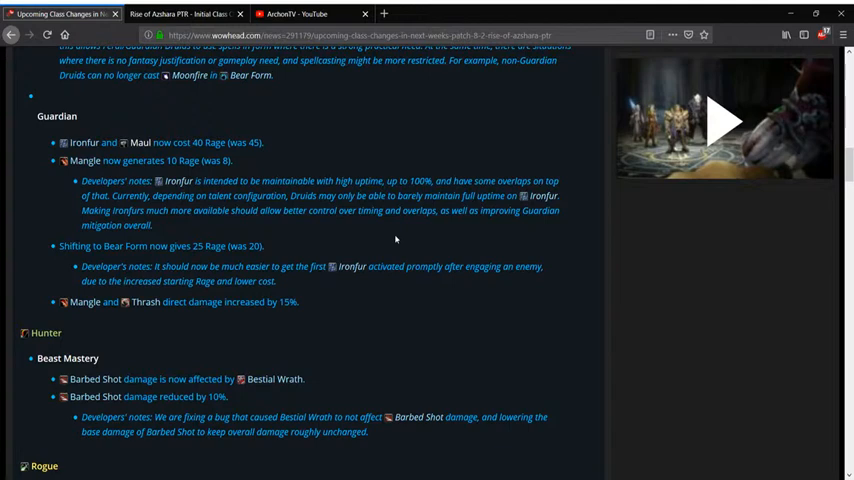
mouse_move(396, 240)
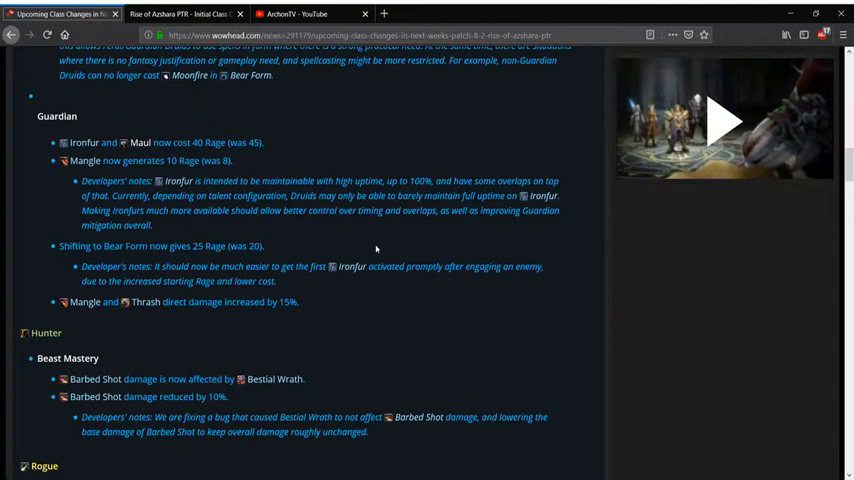
mouse_move(364, 248)
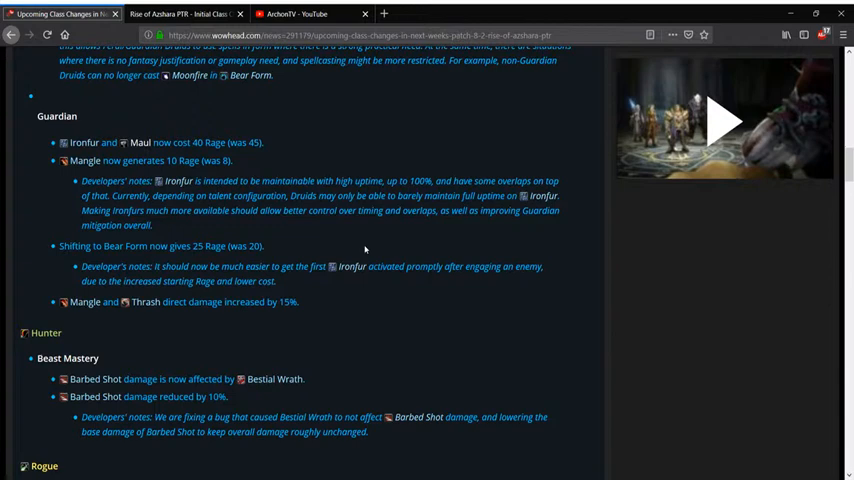
scroll(down, 3)
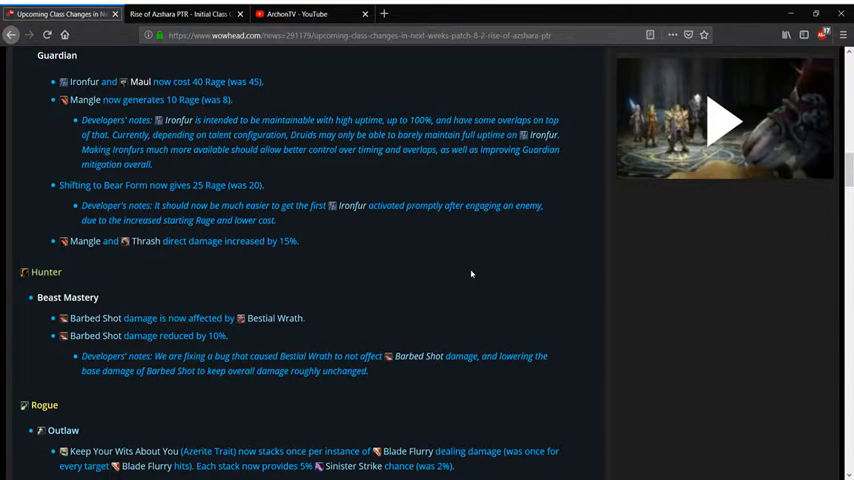
scroll(down, 3)
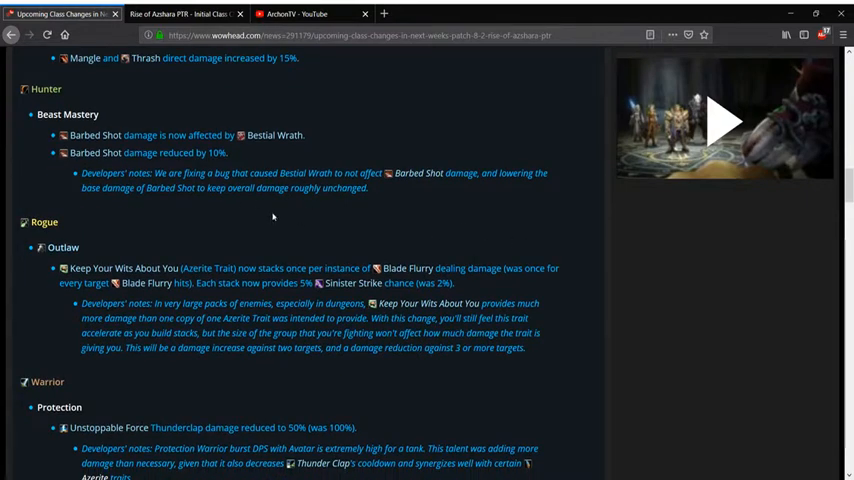
mouse_move(368, 140)
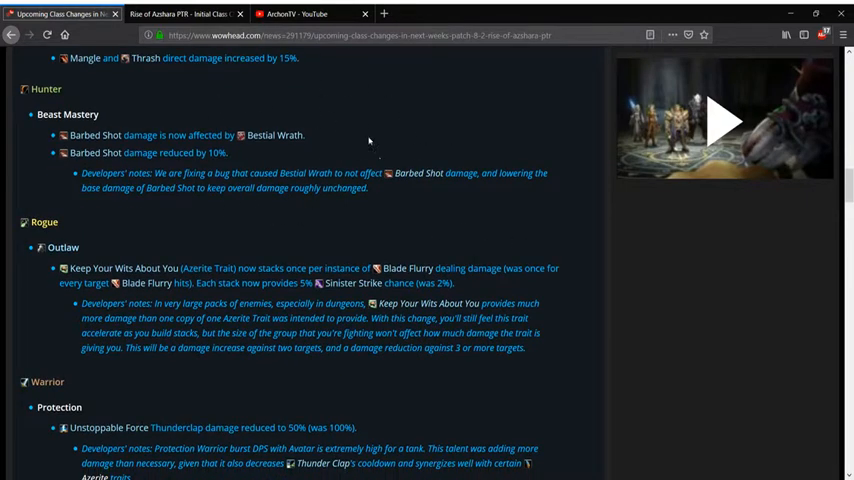
mouse_move(518, 104)
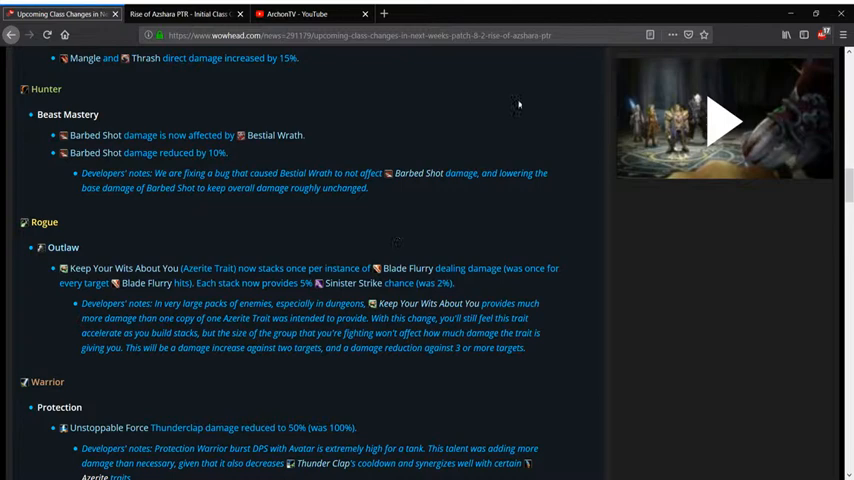
mouse_move(428, 228)
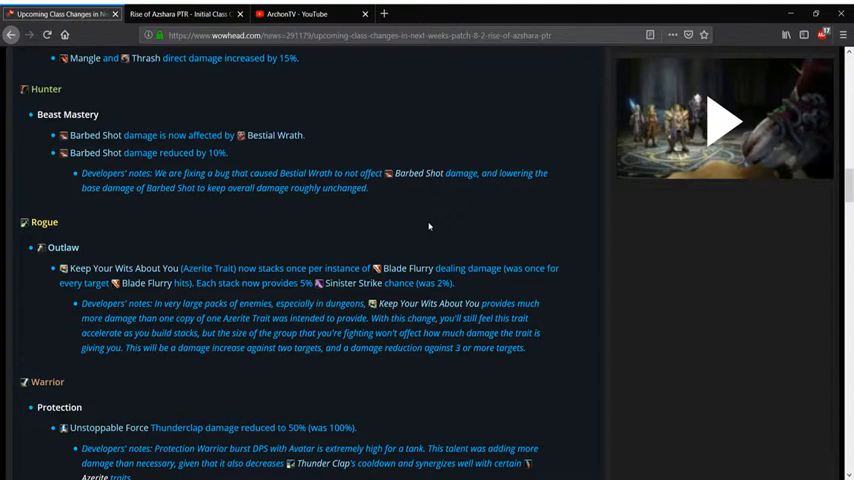
scroll(down, 3)
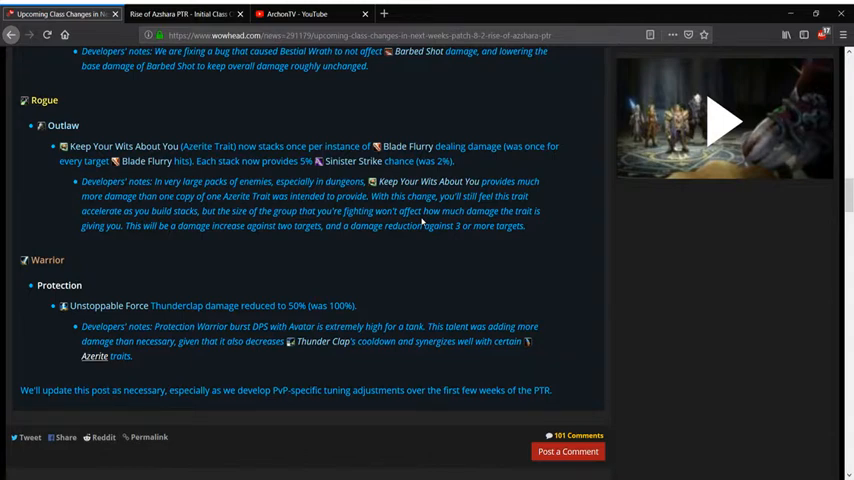
scroll(down, 3)
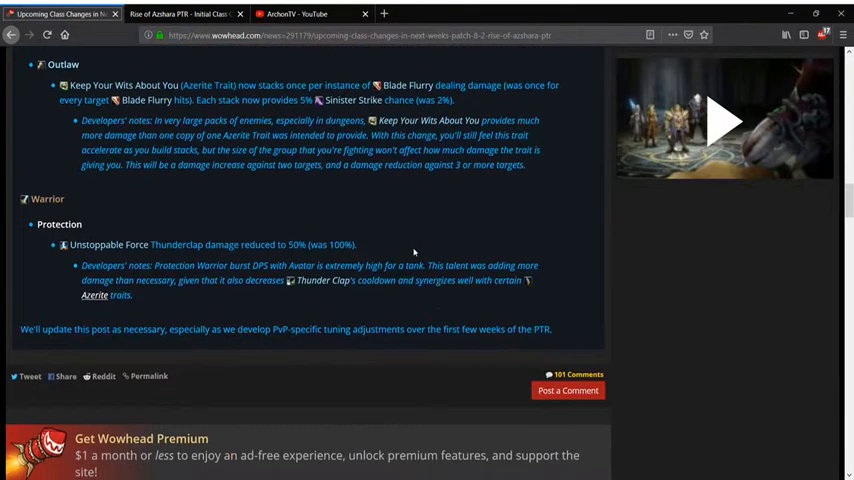
scroll(down, 3)
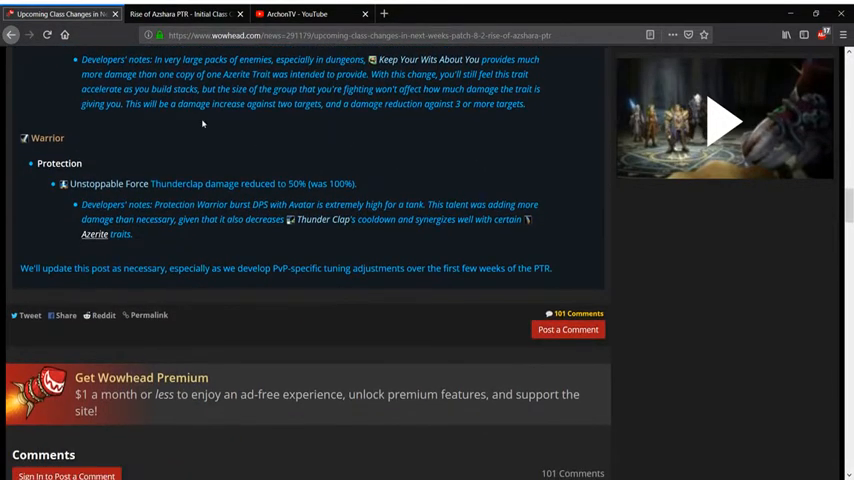
scroll(up, 3)
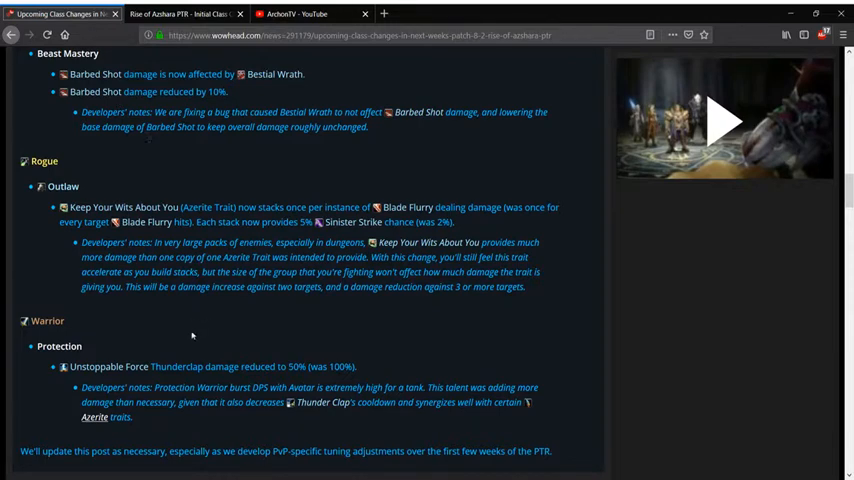
mouse_move(96, 366)
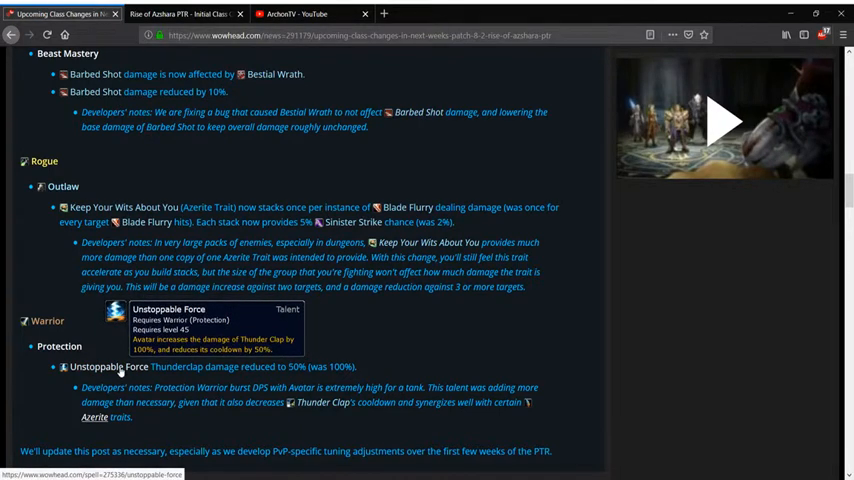